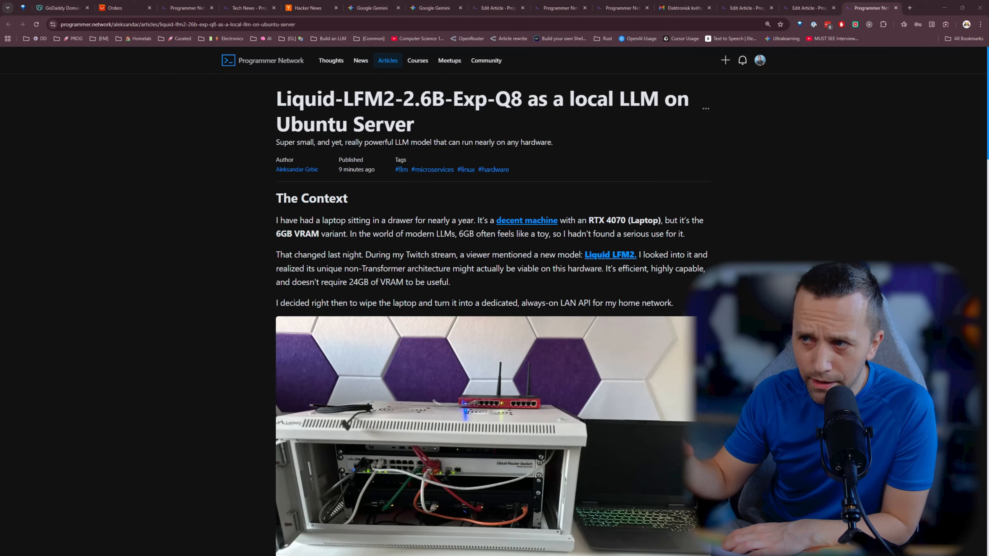
Step: Skim the Programmer Network article on running Liquid LFM2 locally
scroll("down", 3)
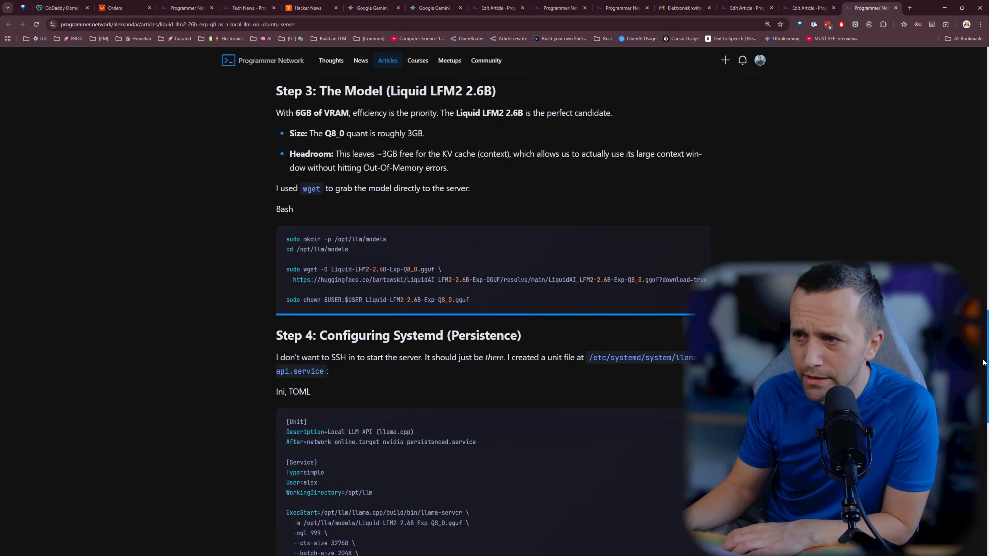
scroll("up", 3)
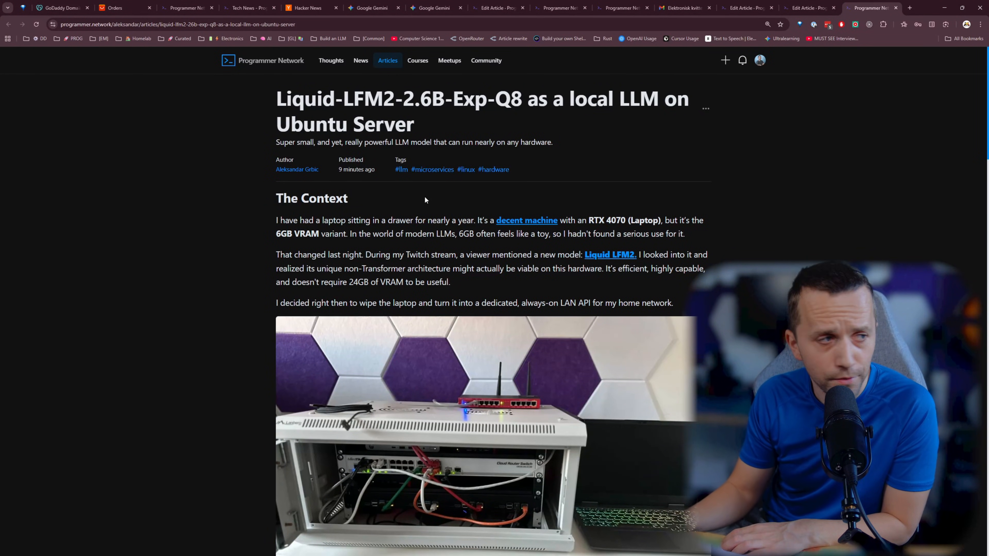
scroll("down", 3)
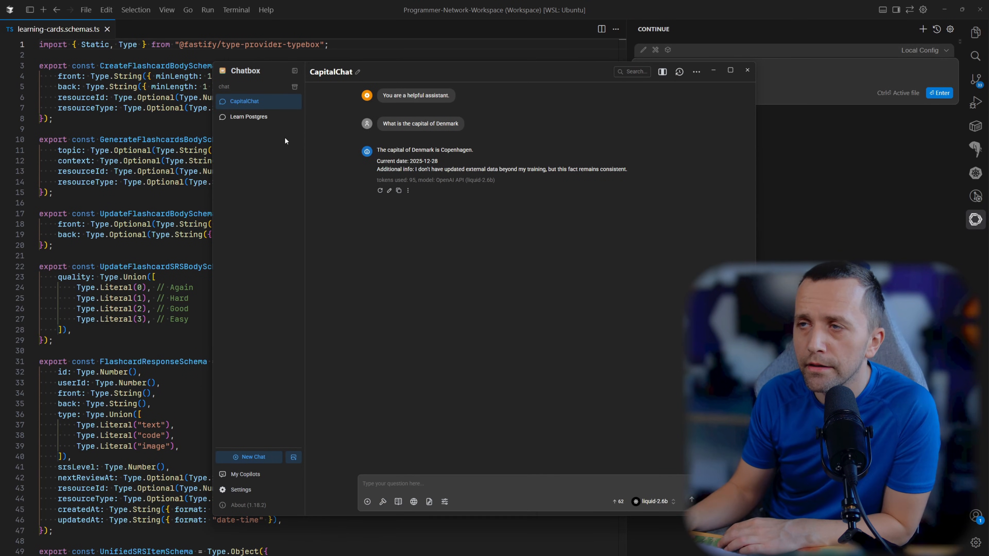
Step: Review the CapitalChat reply naming Copenhagen from the local liquid-2.6b model
right_click(244, 101)
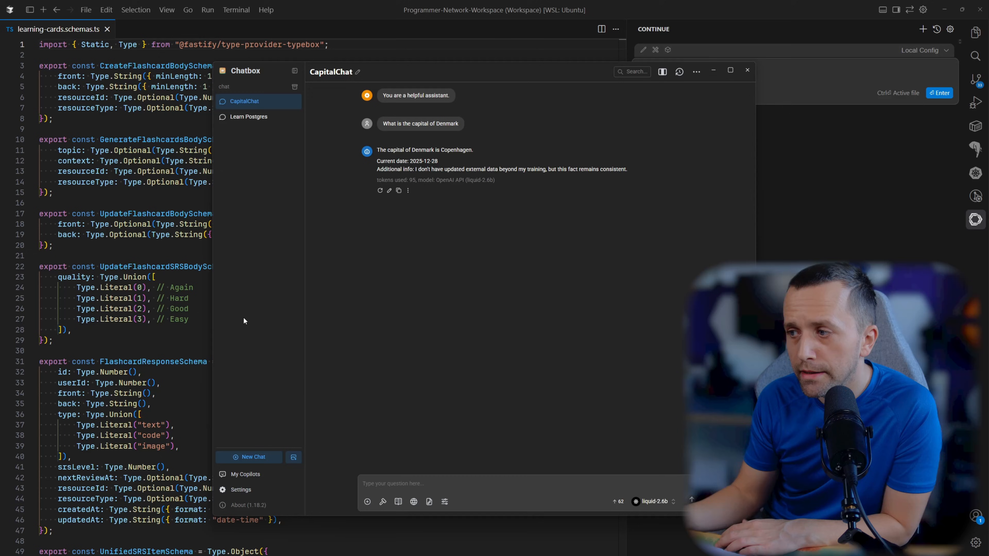
mouse_move(261, 359)
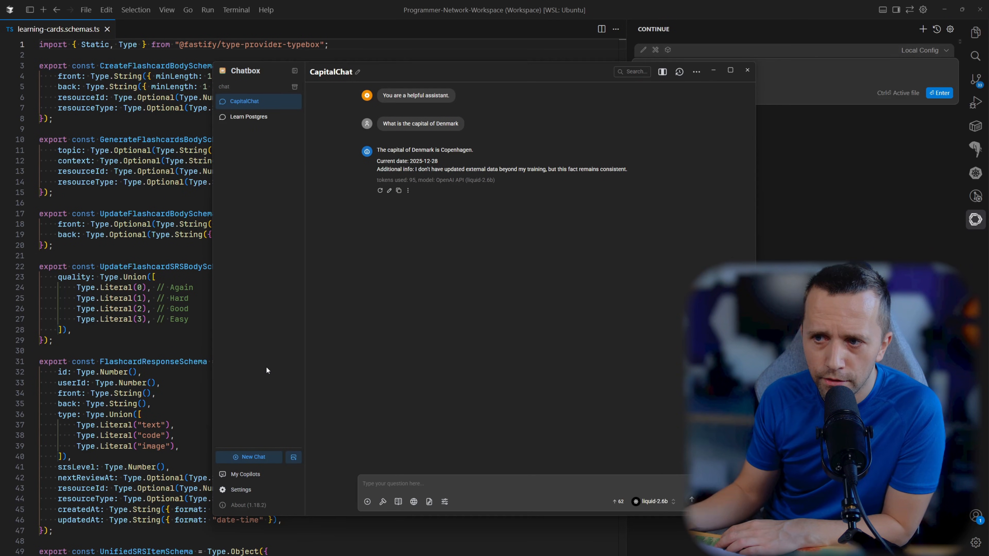
mouse_move(285, 364)
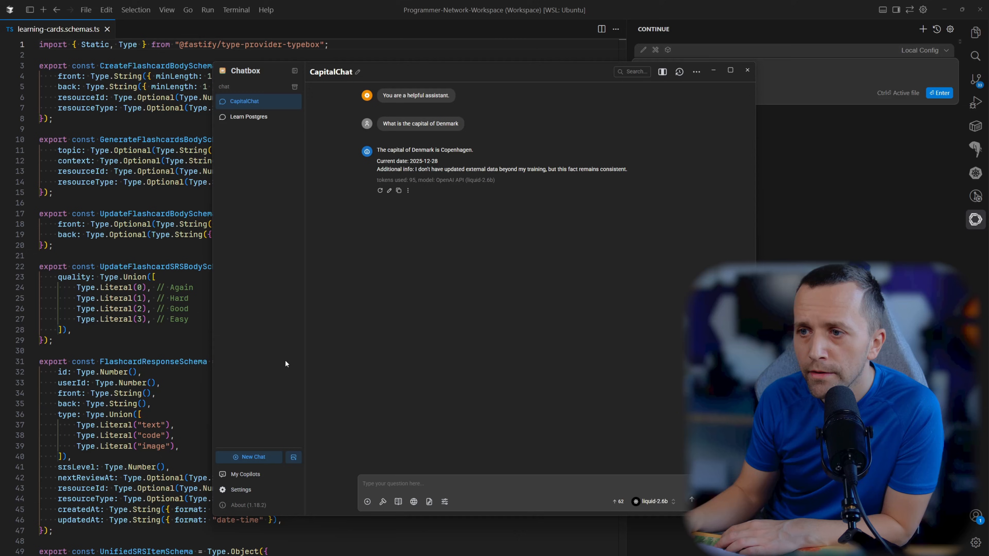
mouse_move(410, 284)
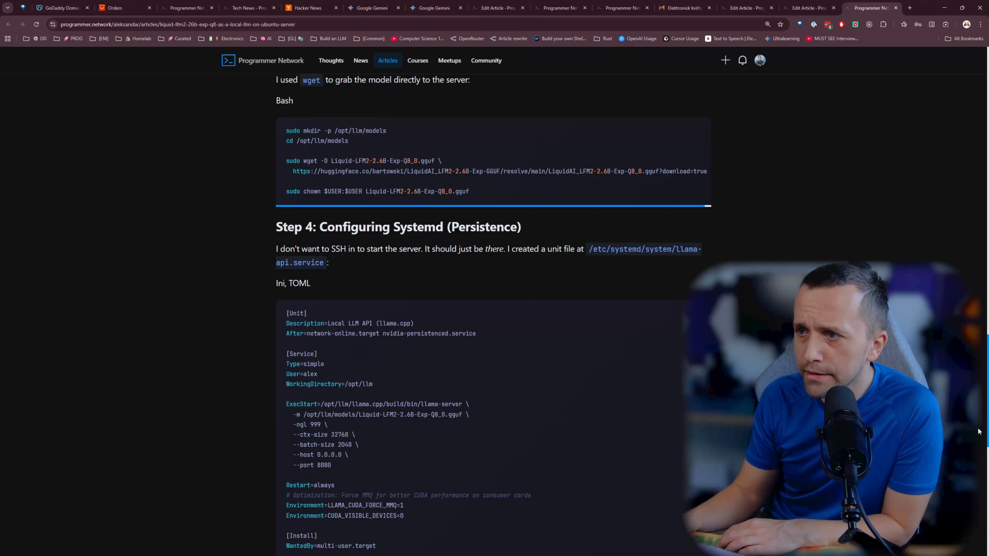
Step: Read the article's Continue YAML config, systemd and llama.cpp build sections
scroll("down", 3)
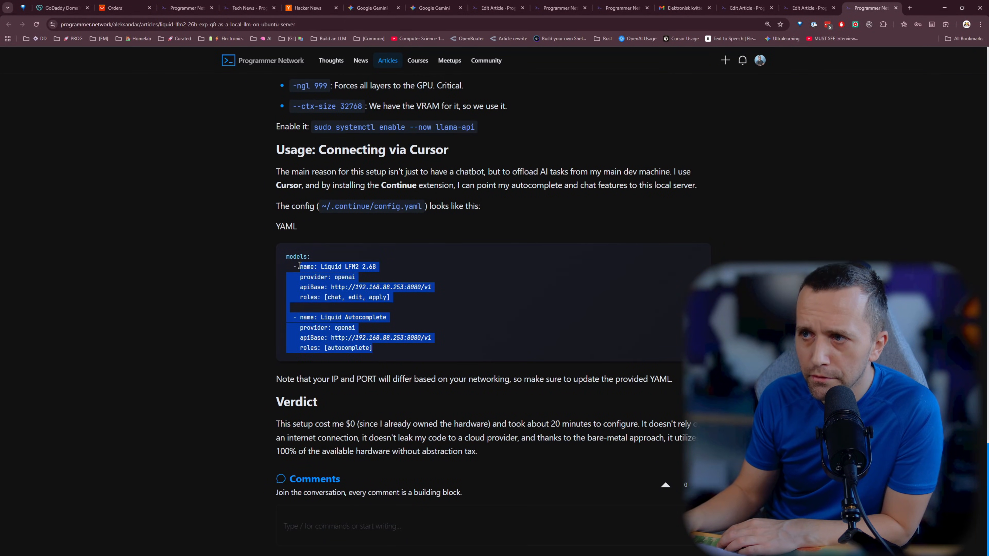
left_click(255, 253)
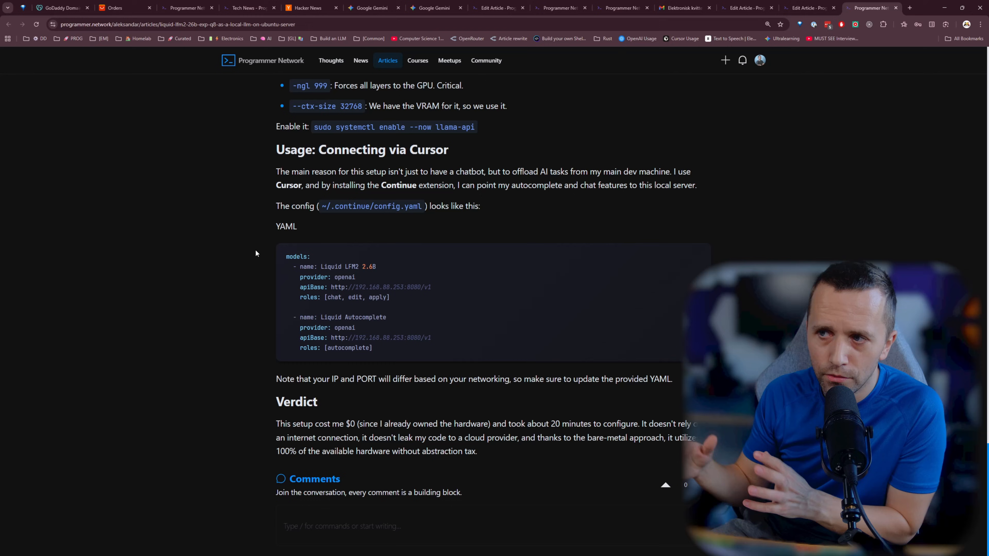
scroll("up", 3)
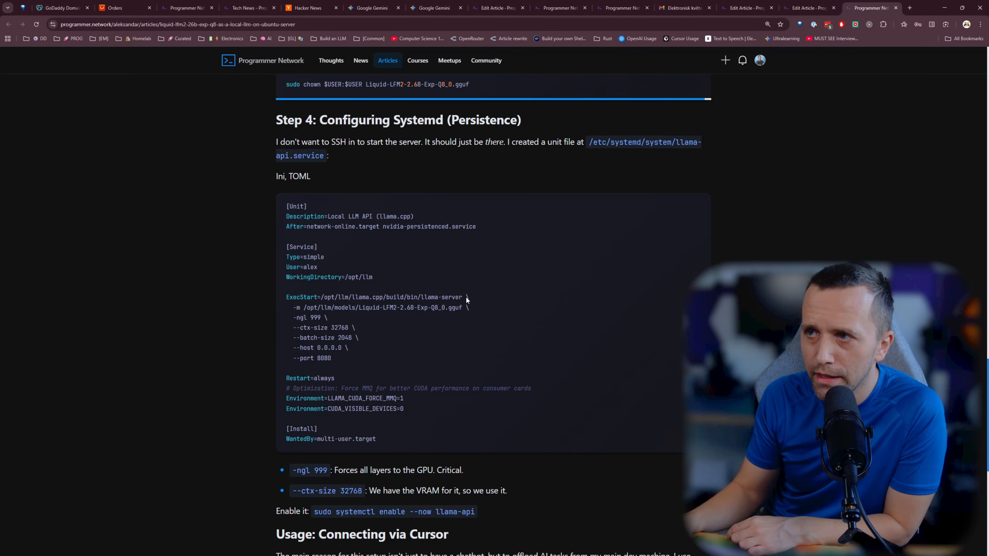
scroll("up", 3)
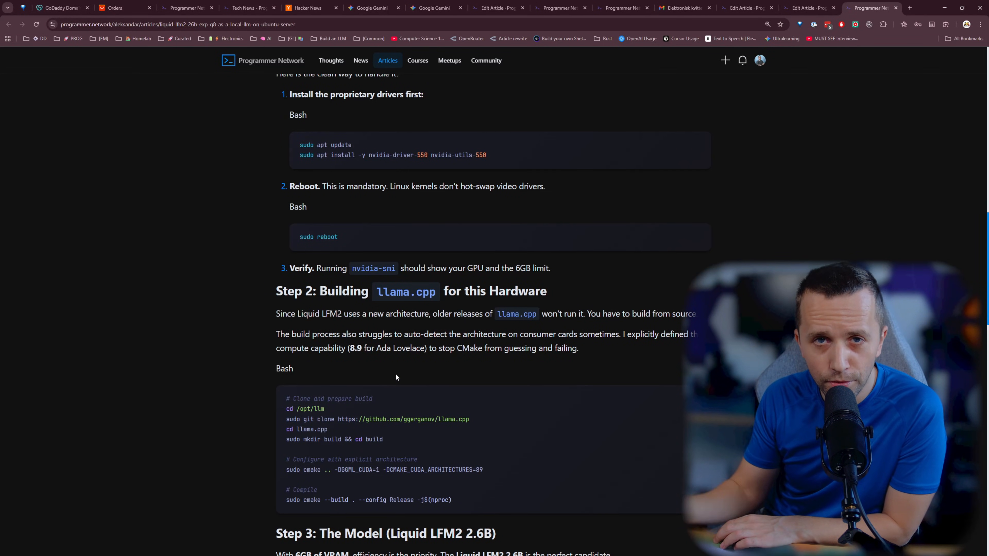
scroll("up", 3)
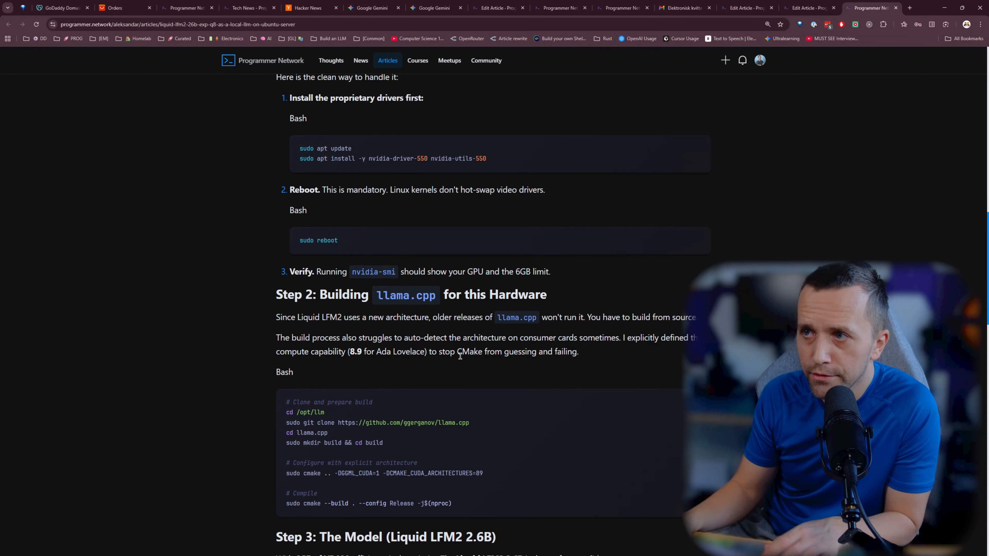
scroll("up", 3)
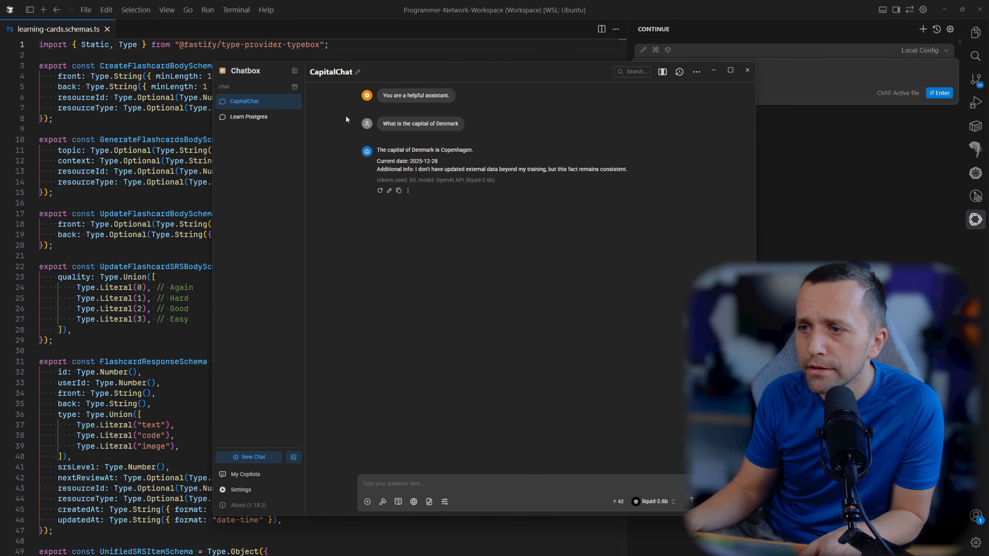
Step: Ask a new chat 'what is the best way to learn kubernetes'
left_click(248, 457)
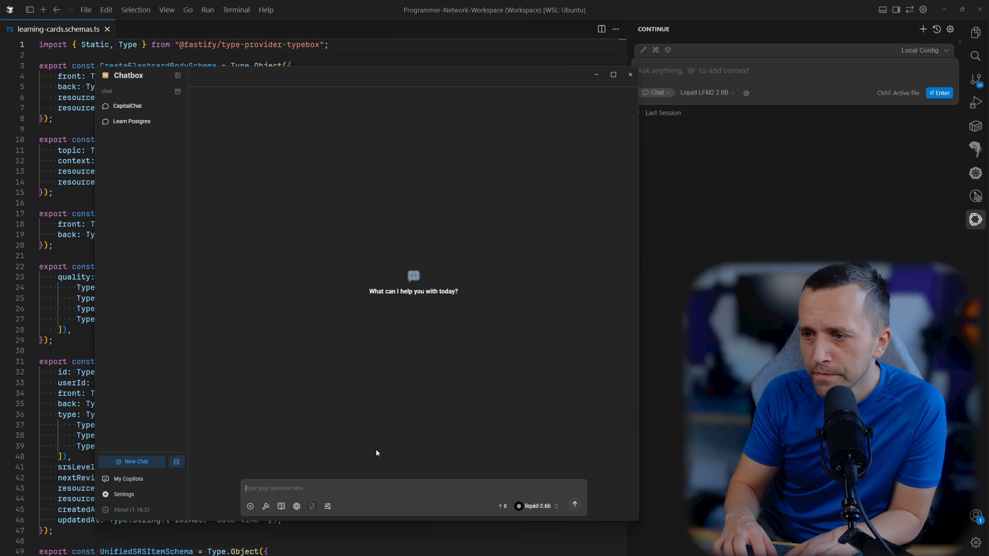
type("what is the best way")
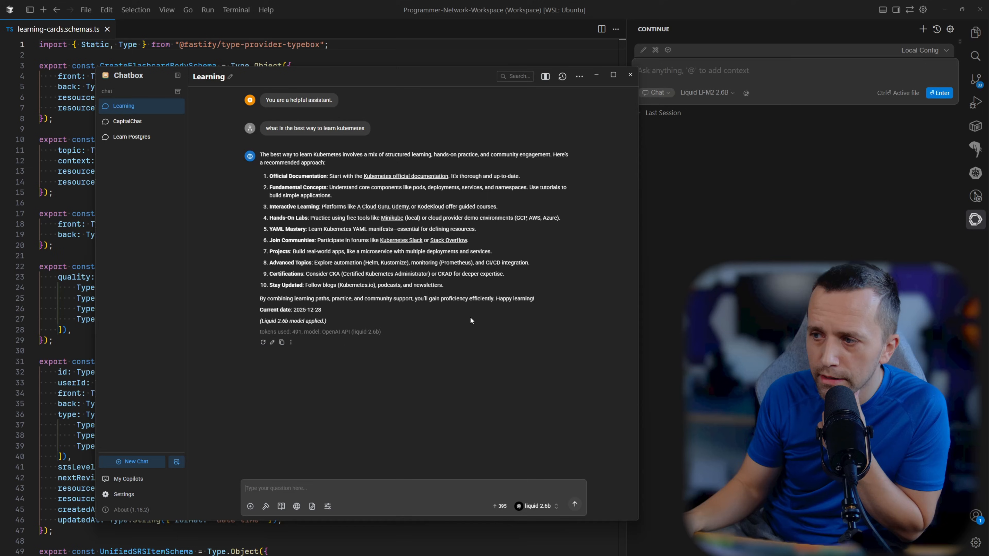
mouse_move(315, 347)
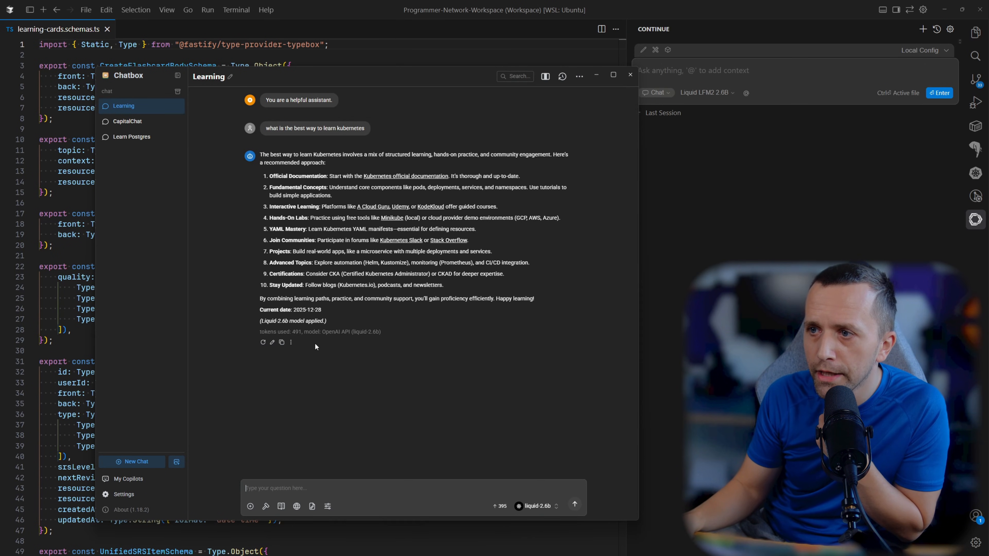
mouse_move(322, 347)
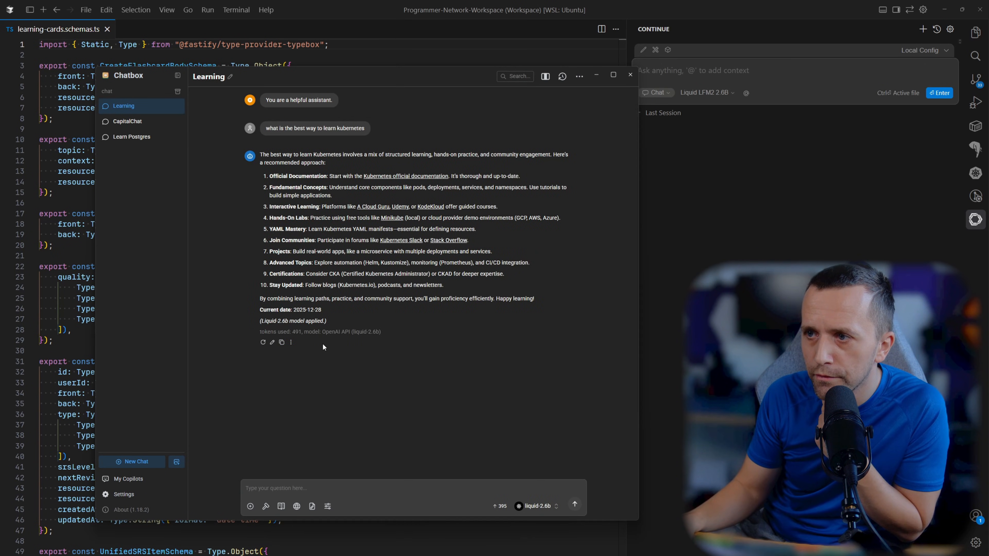
mouse_move(393, 342)
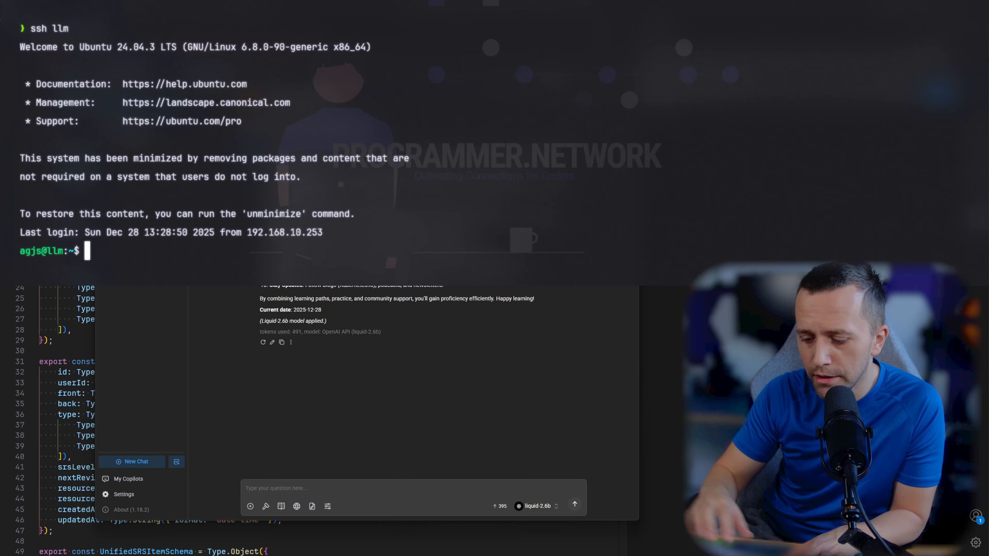
Step: Browse the Atuin shell history in the llm server SSH session, then dismiss it
key("ctrl+r")
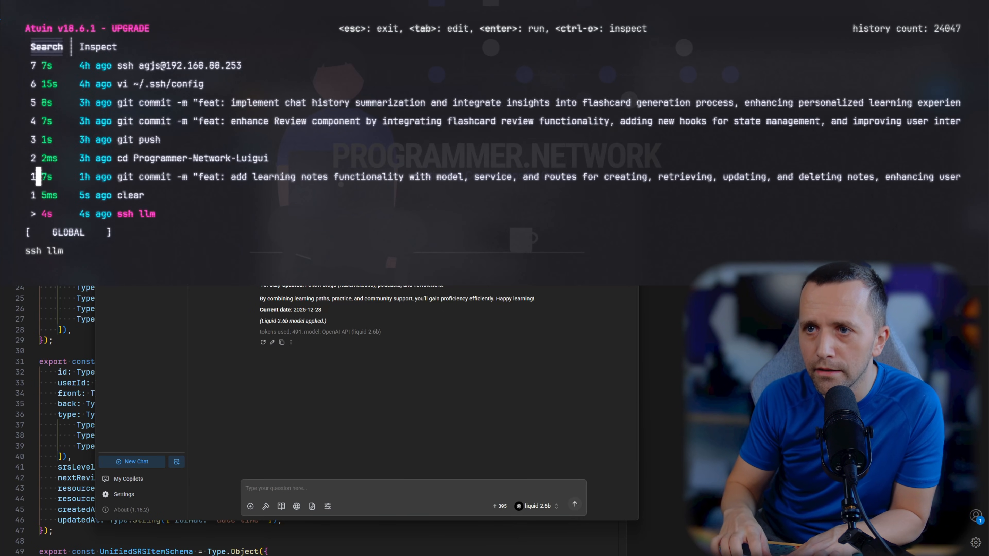
key("escape")
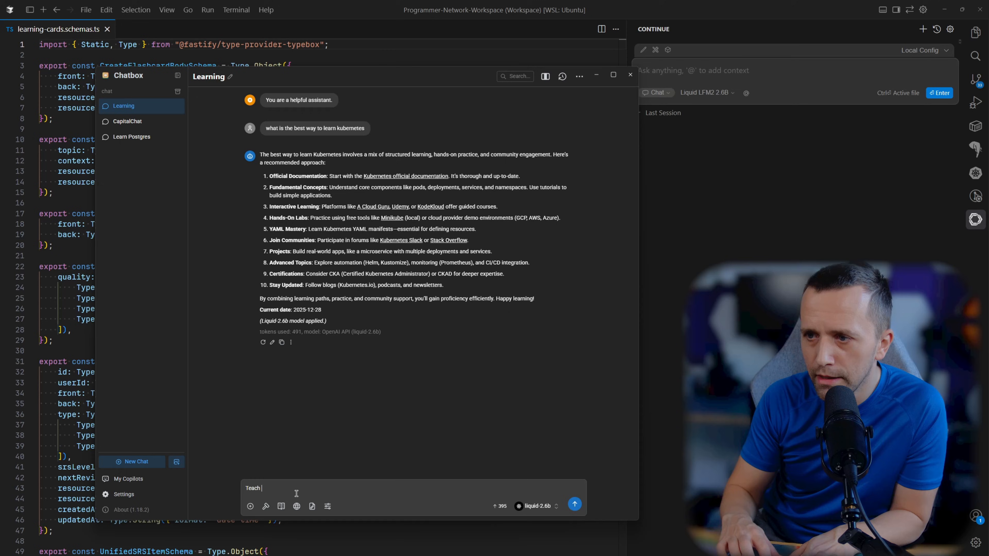
Step: Ask the Learning chat 'Teach me postgres ANALYZE' and watch GPU load in btop
type("me postgres")
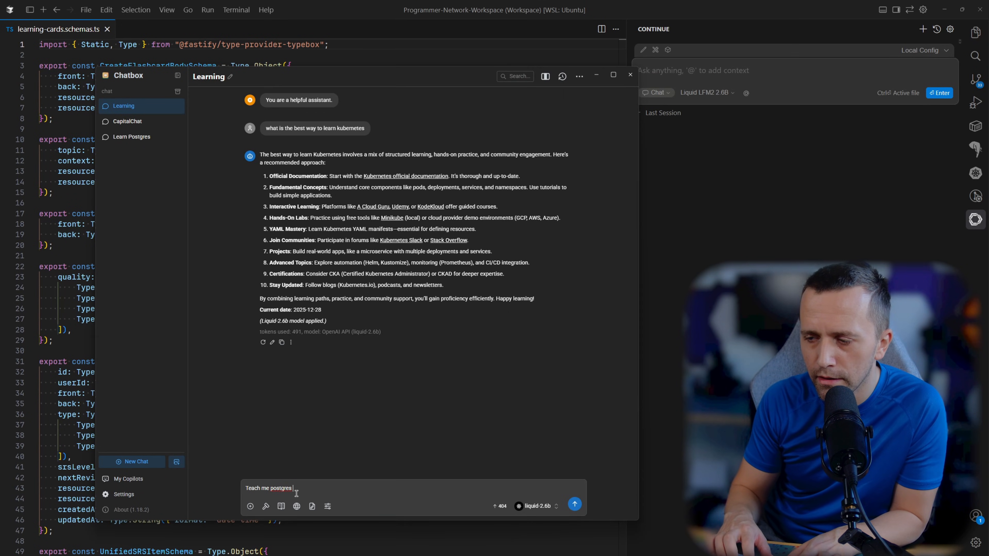
left_click(573, 505)
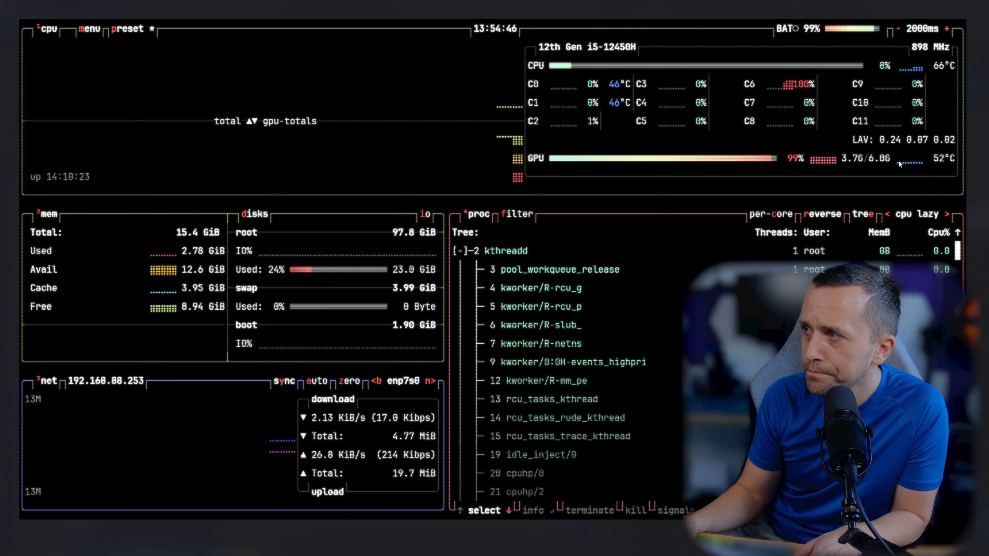
mouse_move(816, 174)
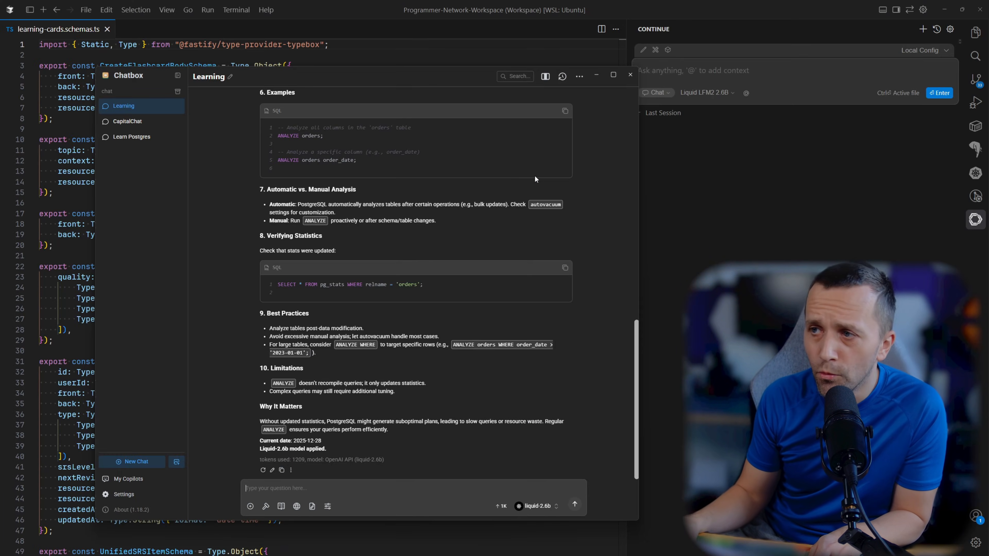
scroll("up", 3)
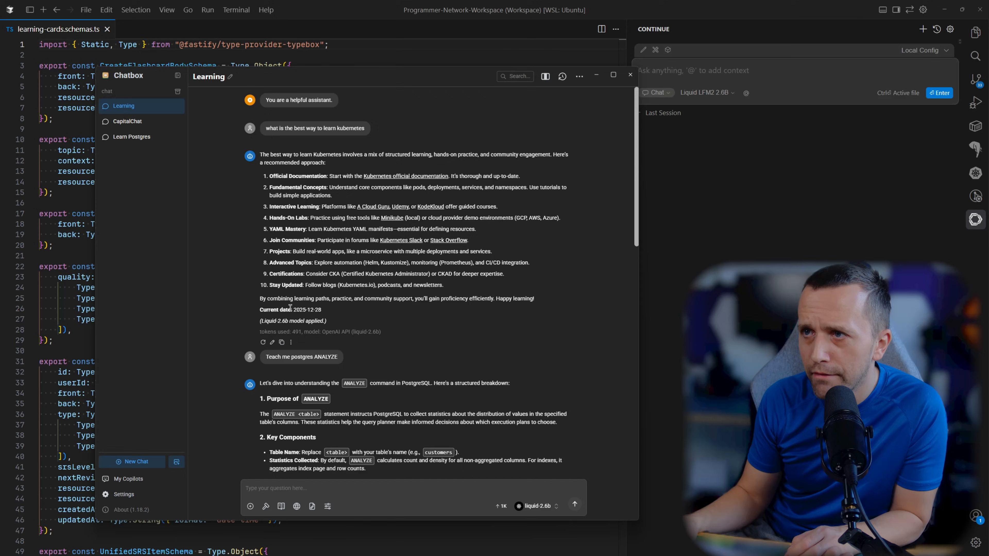
scroll("down", 3)
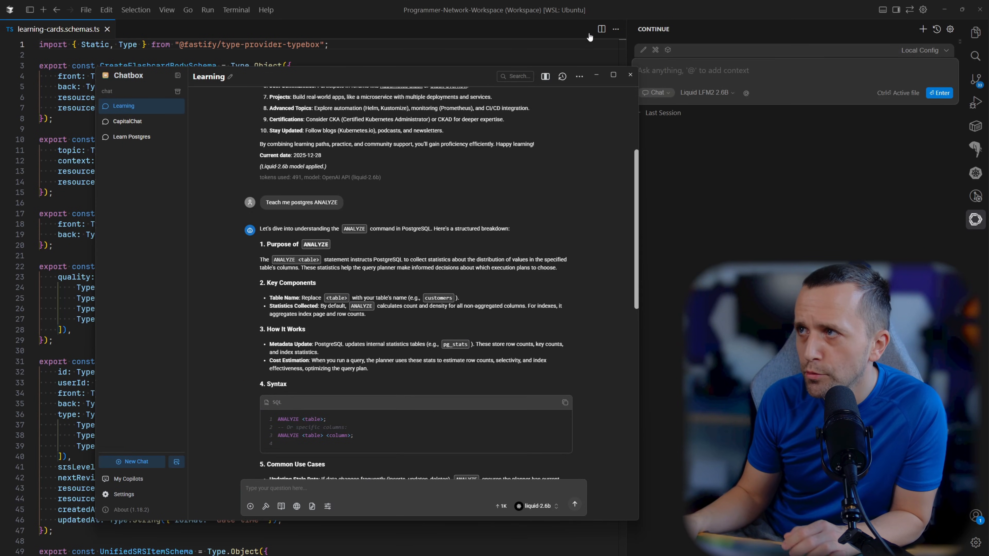
left_click(613, 75)
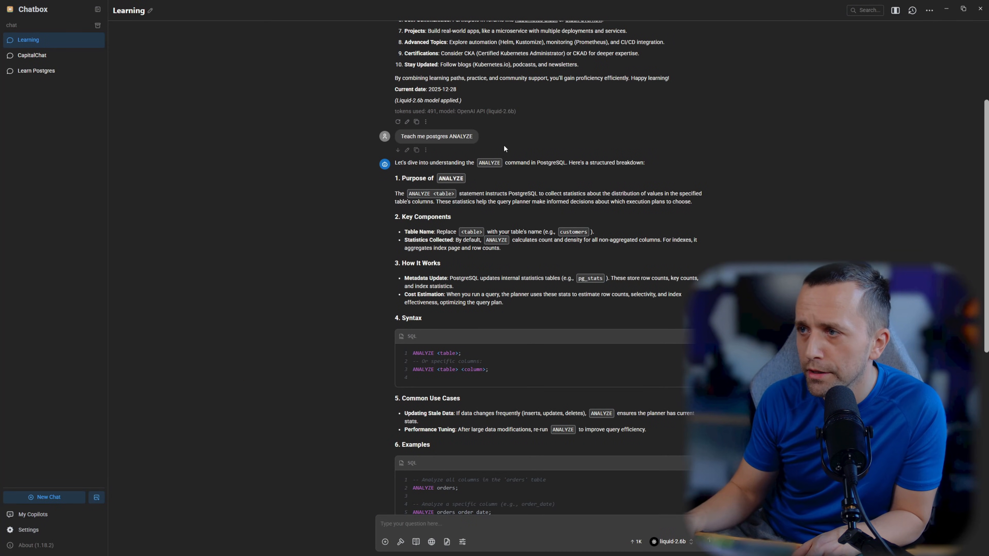
mouse_move(906, 81)
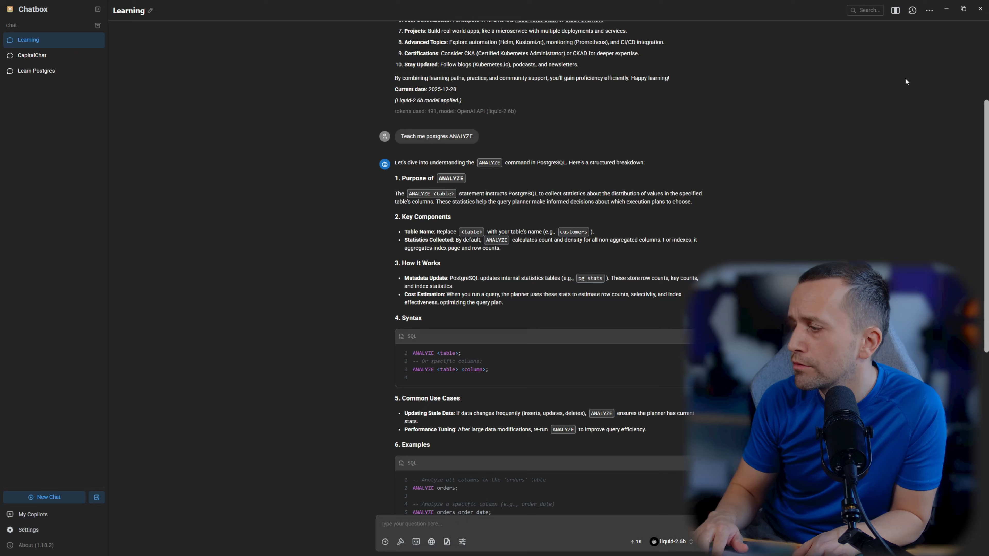
scroll("up", 3)
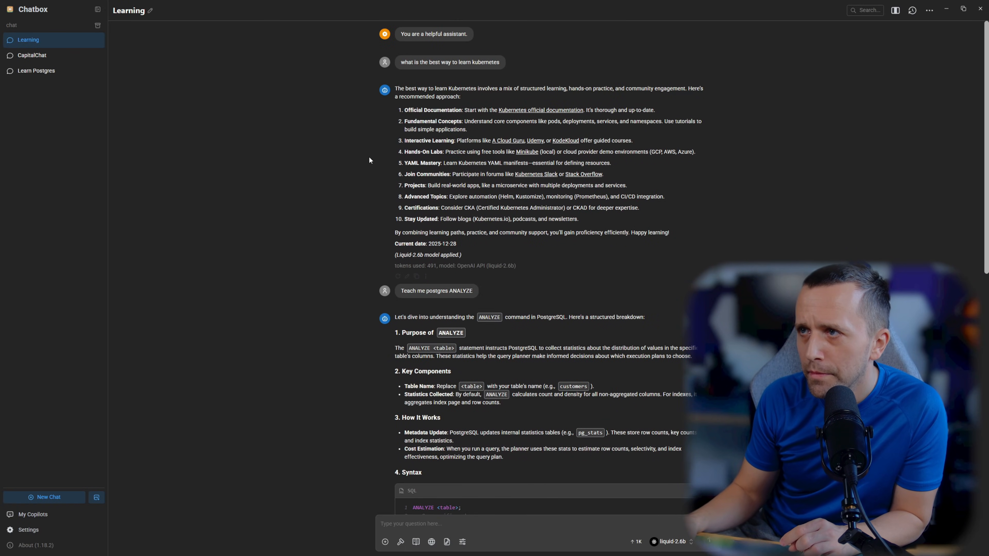
scroll("down", 3)
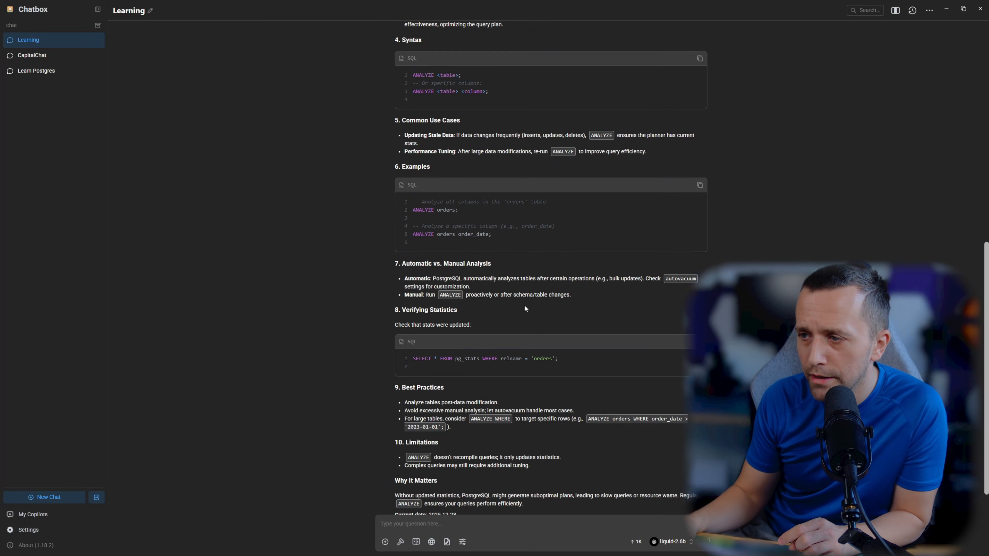
scroll("down", 3)
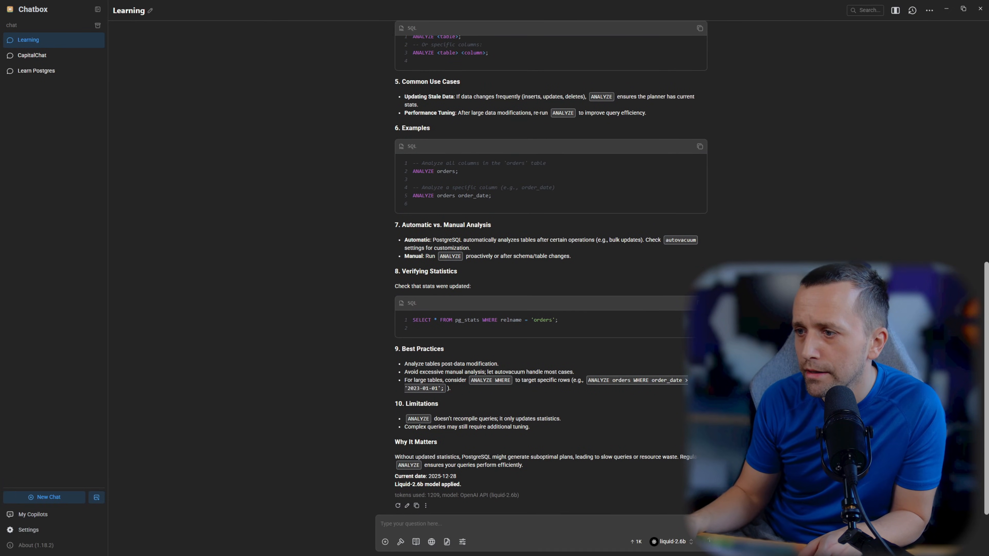
scroll("up", 3)
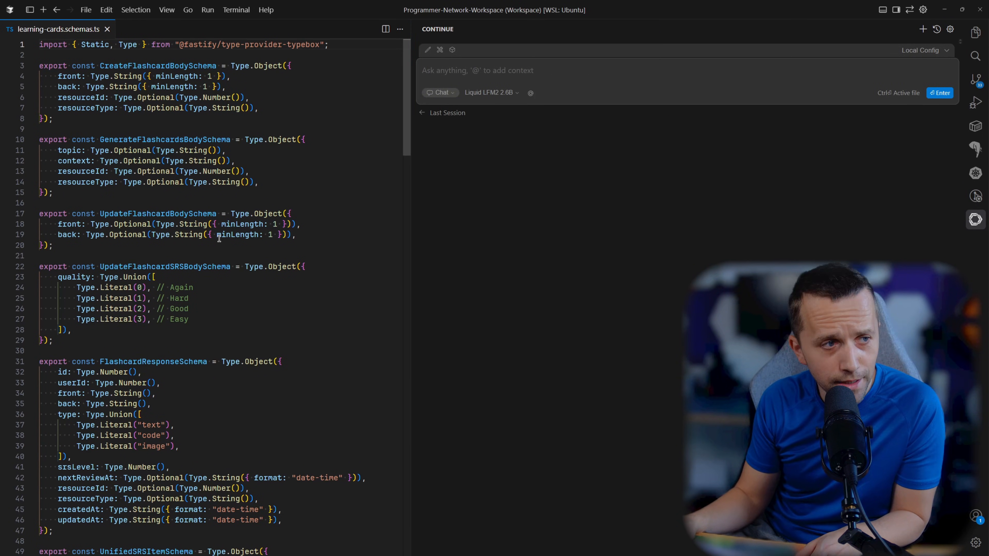
mouse_move(955, 194)
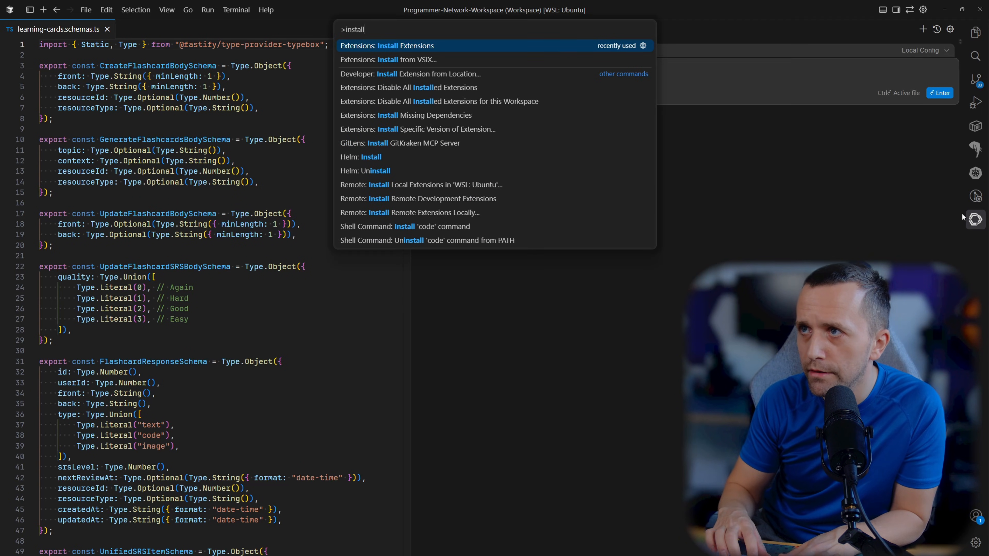
Step: Find the Continue extension in the marketplace and show its details page
left_click(387, 45)
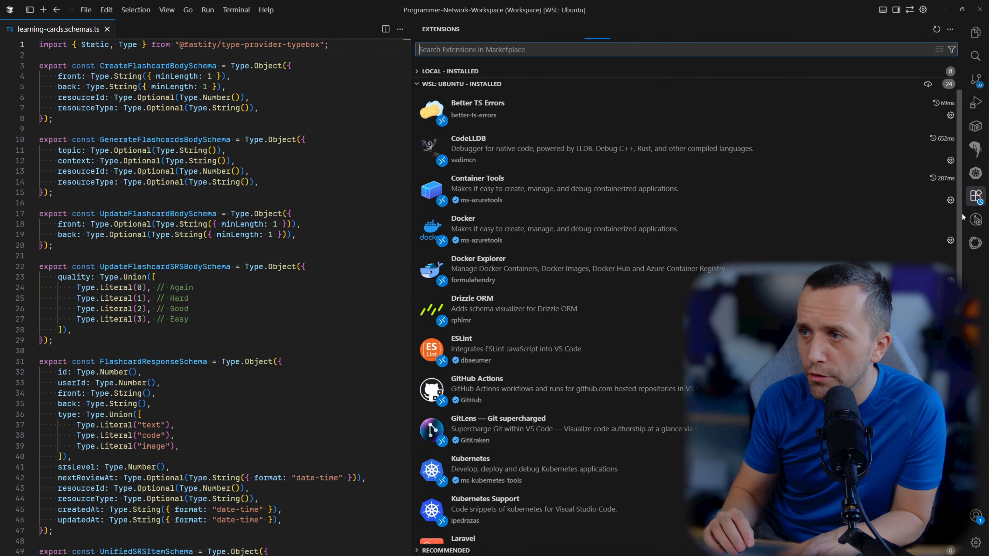
type("continue")
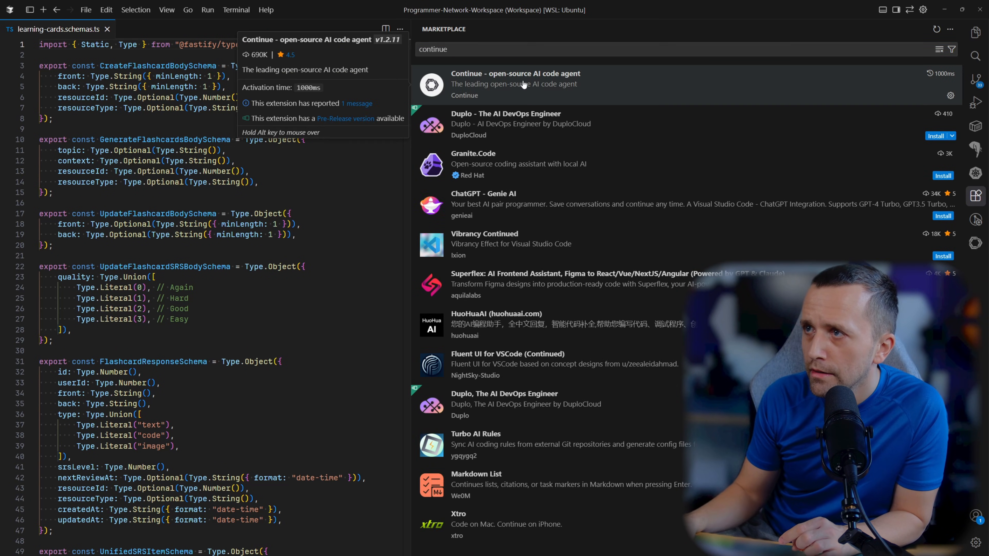
left_click(516, 84)
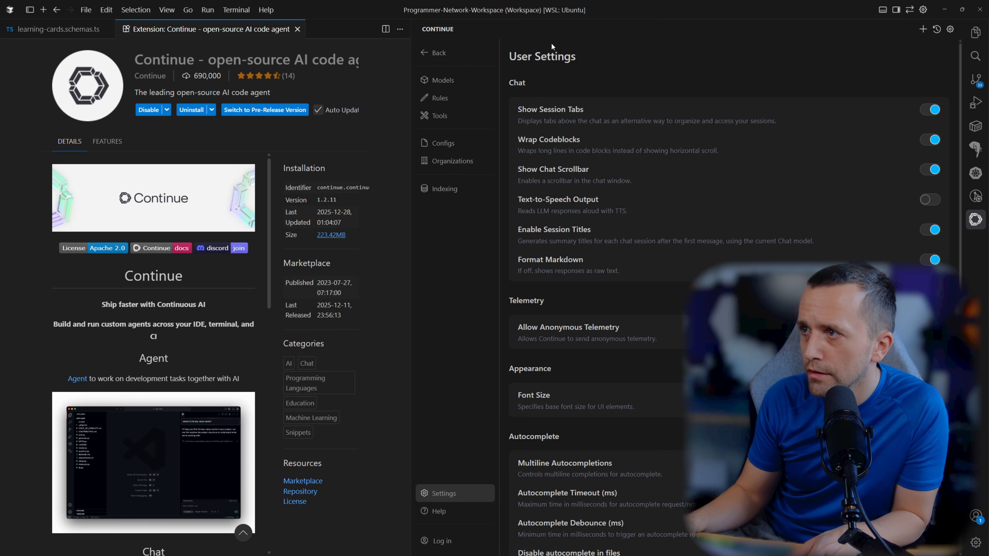
Step: Confirm Continue uses Liquid LFM2 2.6B models, then show the workspace file tree
left_click(443, 81)
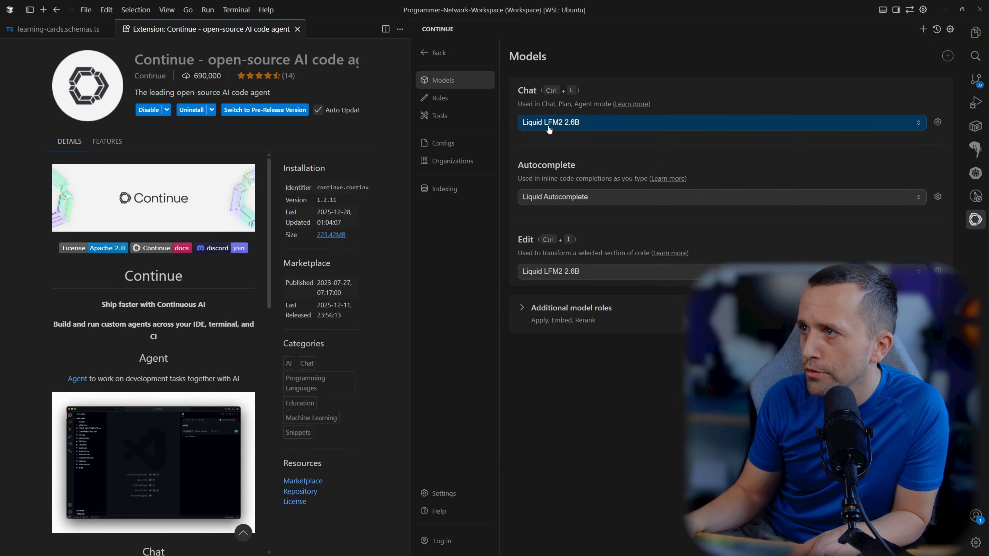
mouse_move(648, 129)
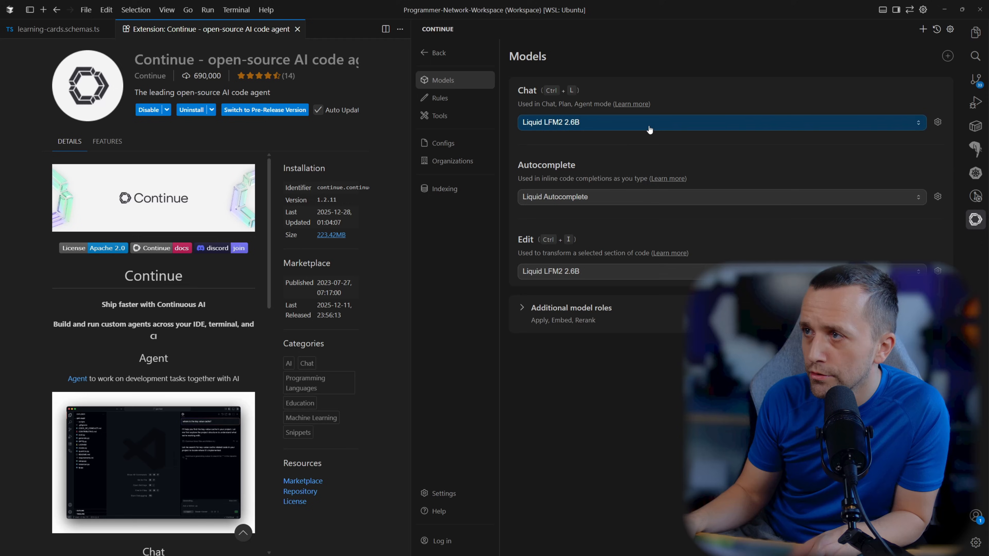
mouse_move(551, 188)
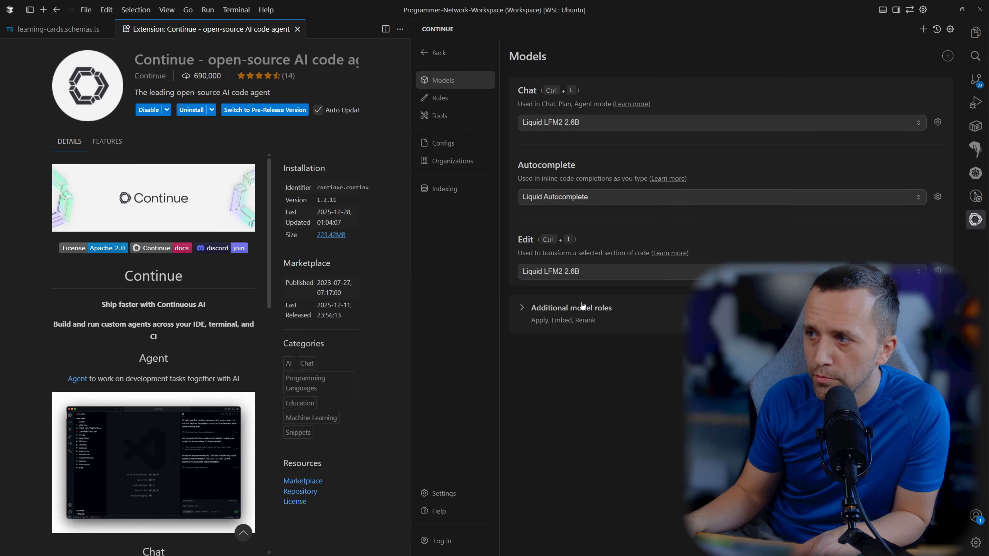
mouse_move(556, 210)
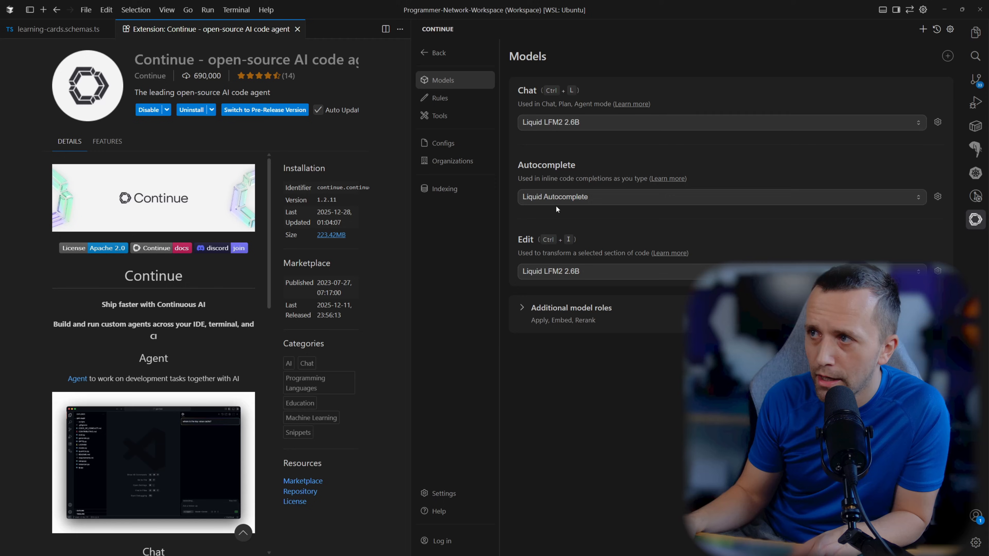
mouse_move(908, 64)
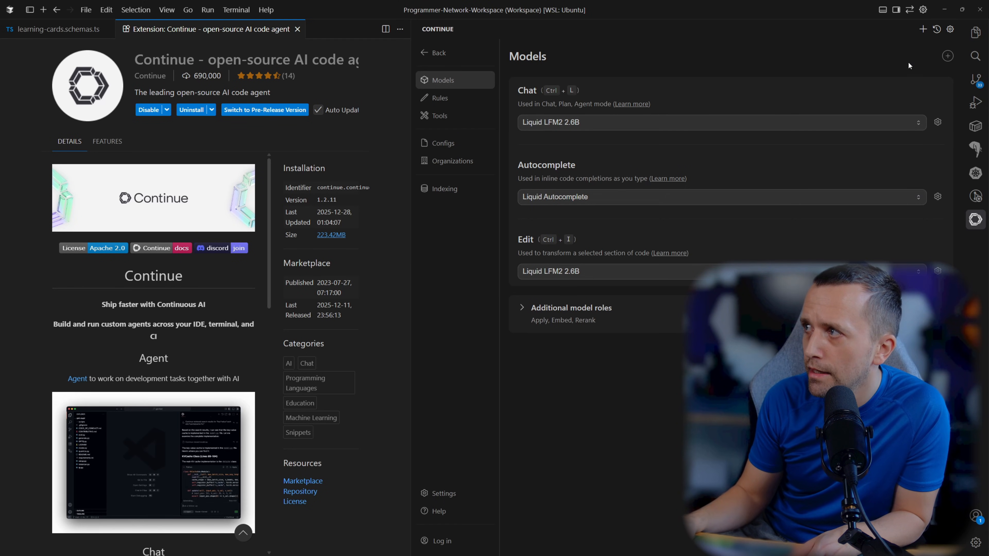
left_click(974, 33)
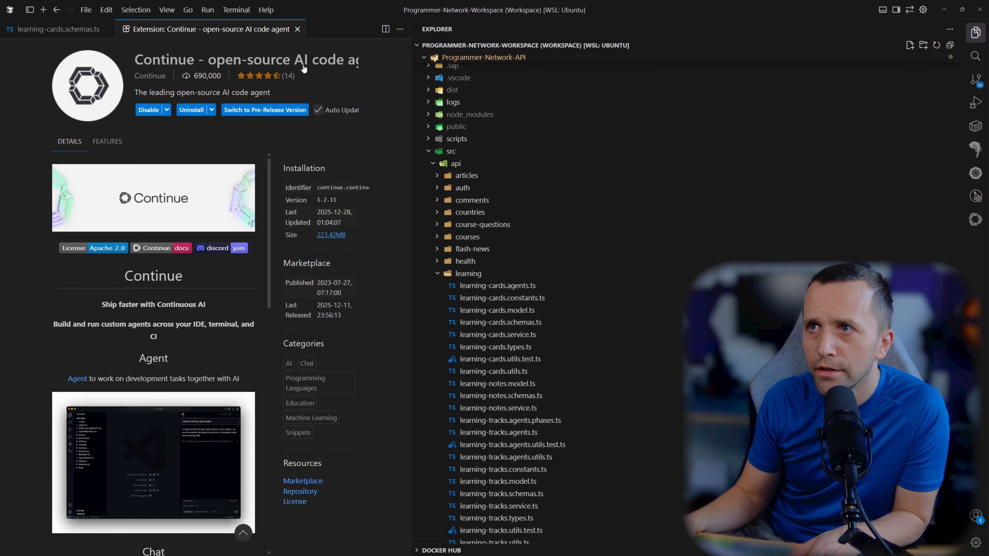
mouse_move(298, 29)
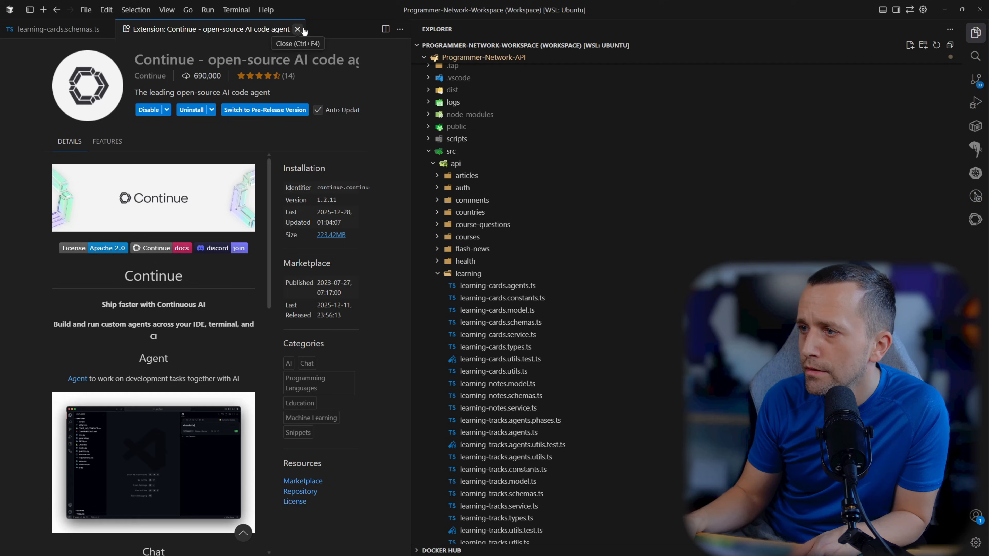
Step: Return to the Continue chat and open learning.routes.ts via file search for 'learning'
left_click(975, 219)
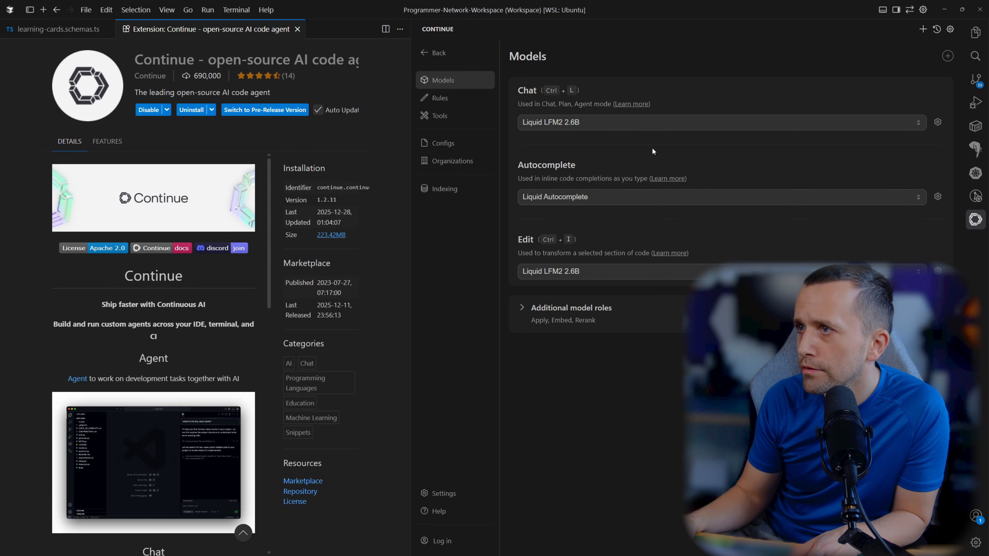
left_click(922, 29)
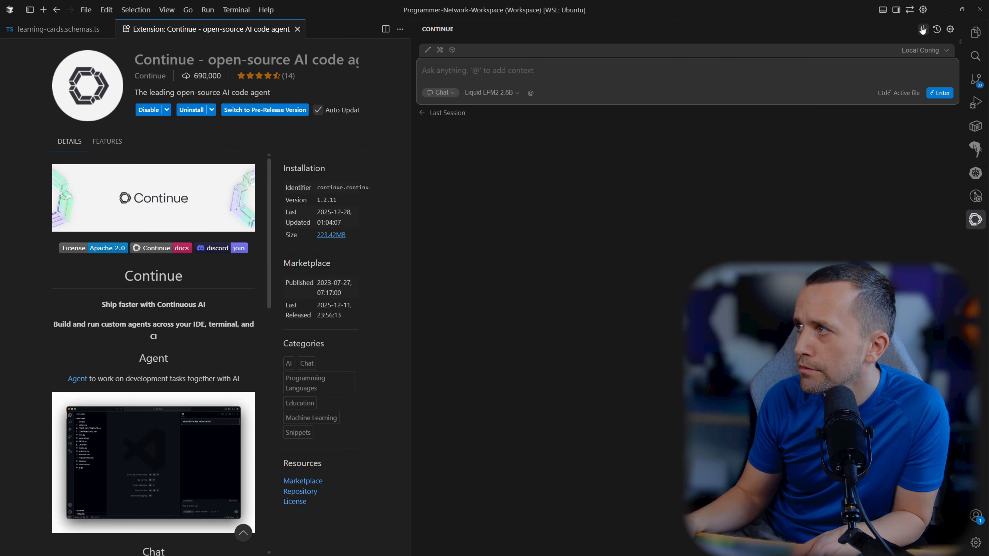
key("ctrl+p")
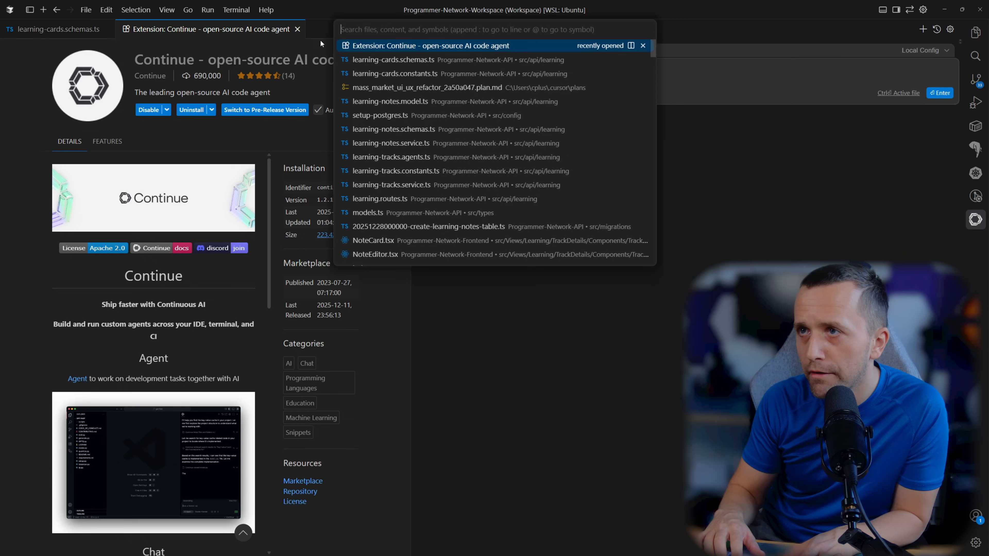
type("le")
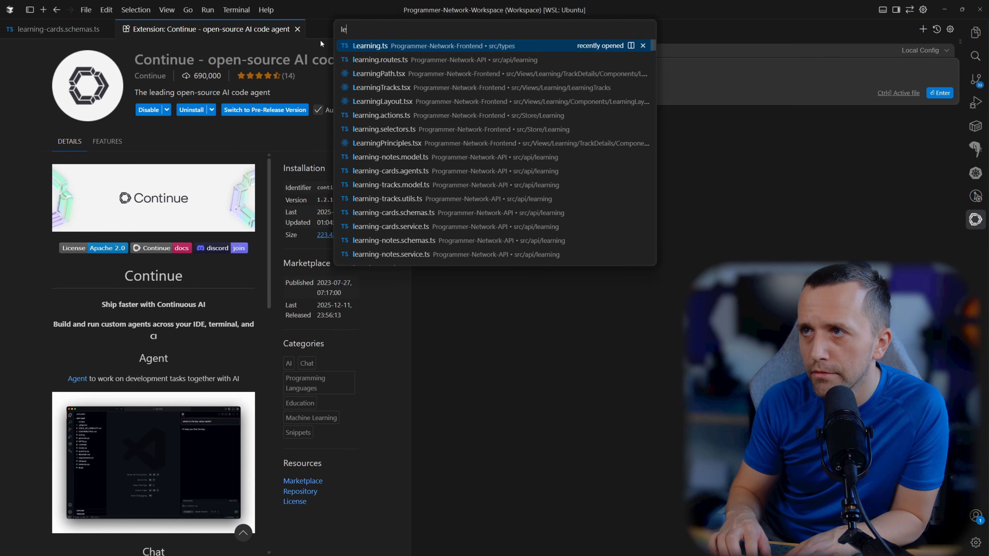
type("arning")
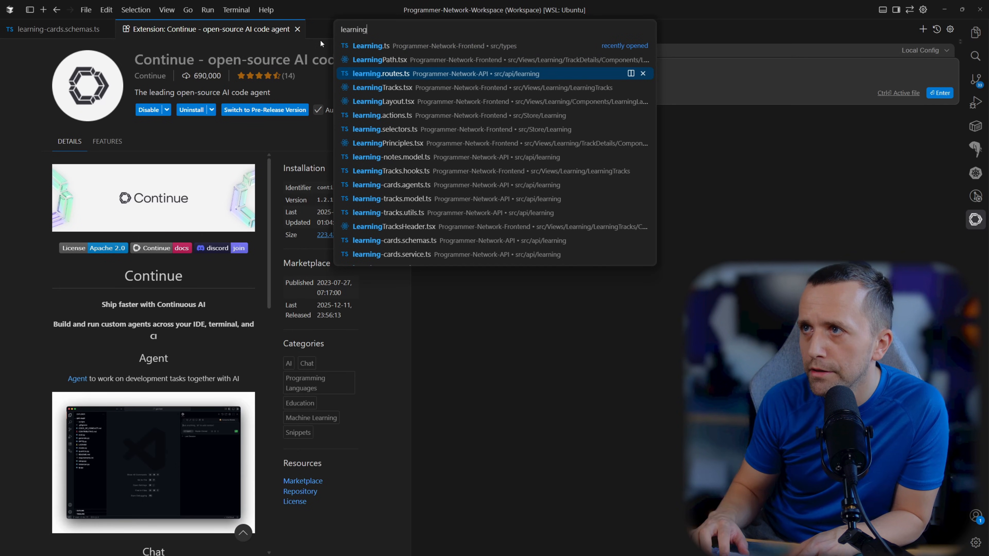
left_click(382, 73)
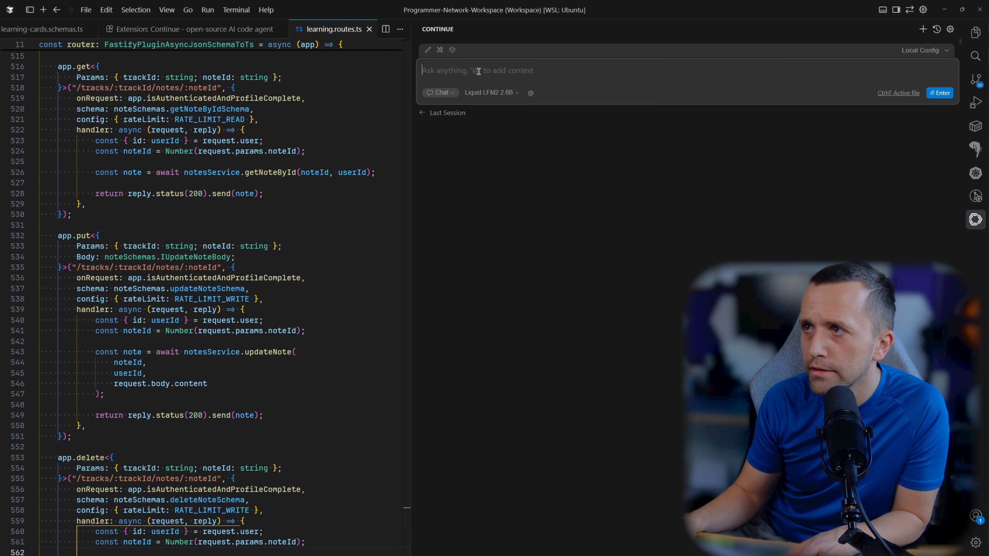
Step: Attach learning.routes.ts as @ context in the new Continue chat prompt
type("@learn")
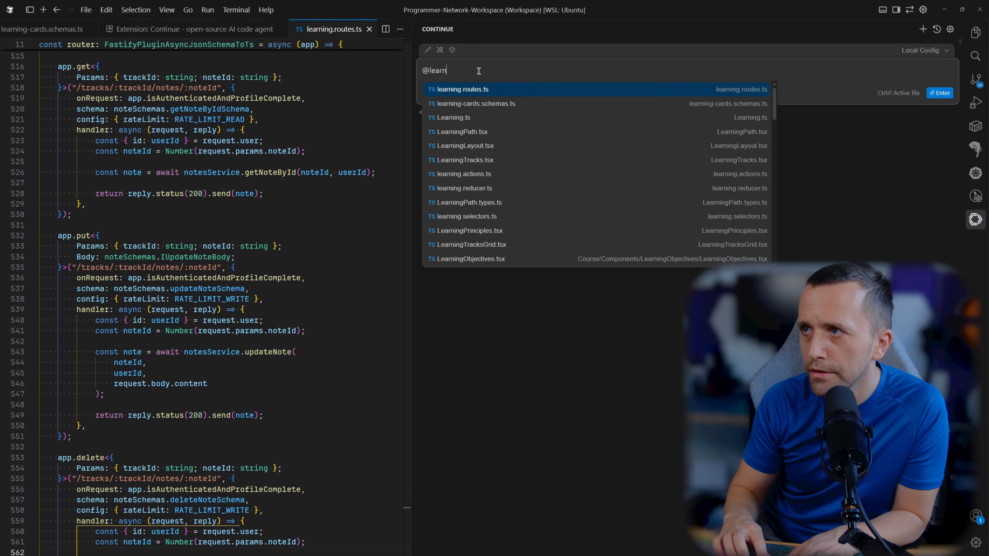
left_click(461, 89)
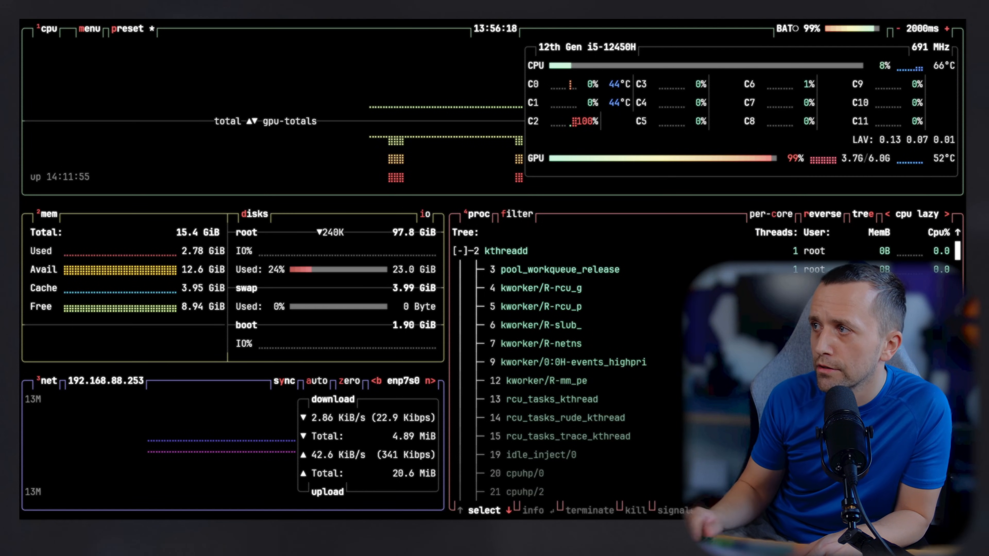
mouse_move(736, 160)
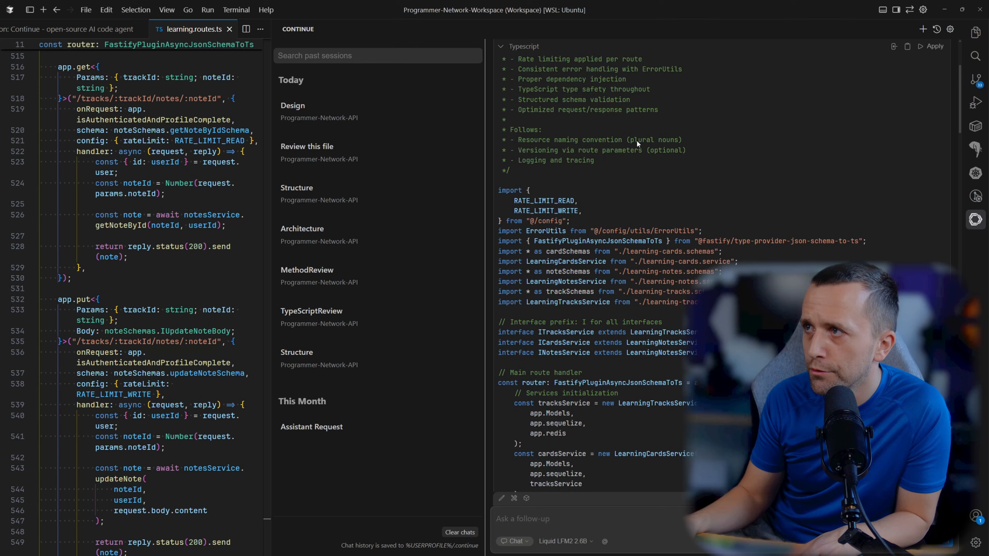
Step: Send Continue the follow-up 'Is there anything in this router' you would change
scroll("down", 3)
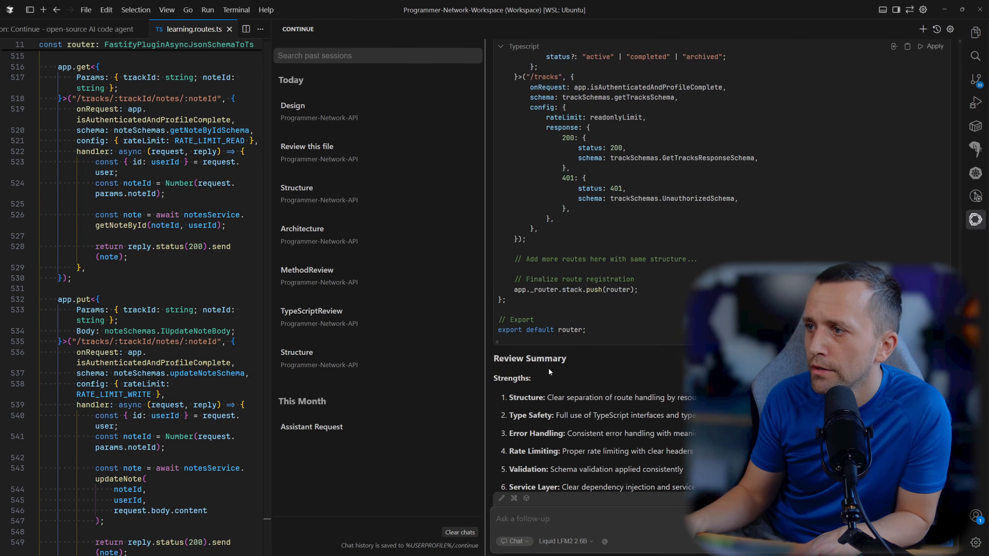
type("Is there a")
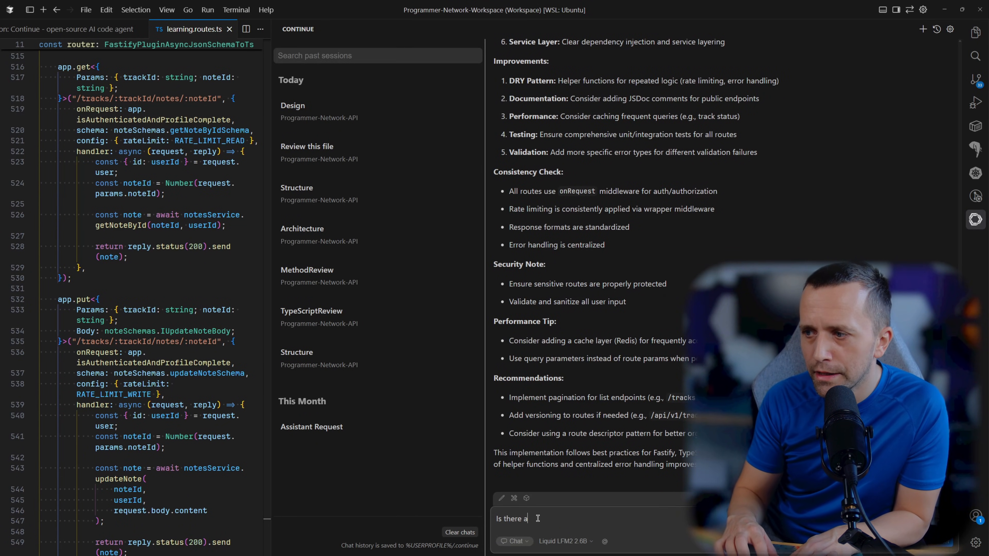
type("nything in this router that you would chang")
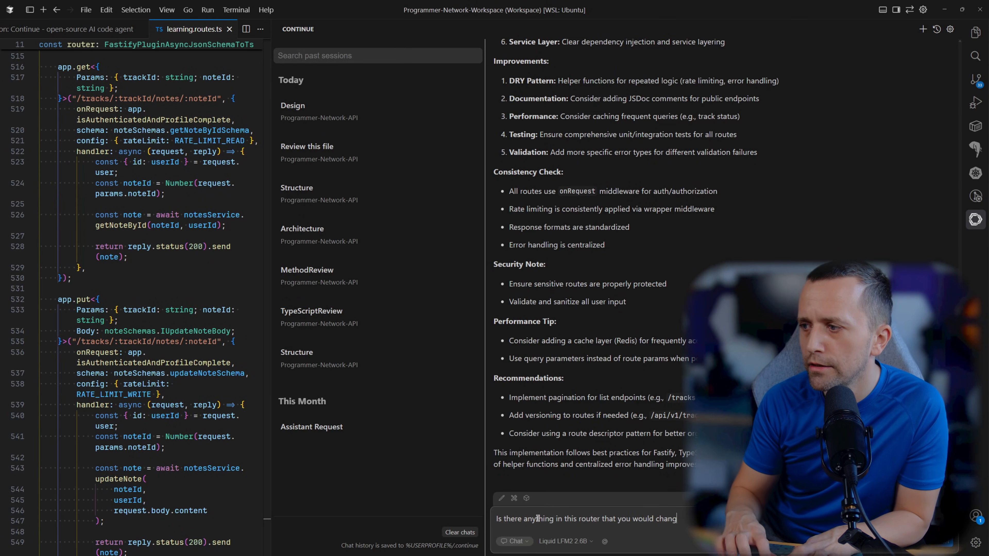
key("Return")
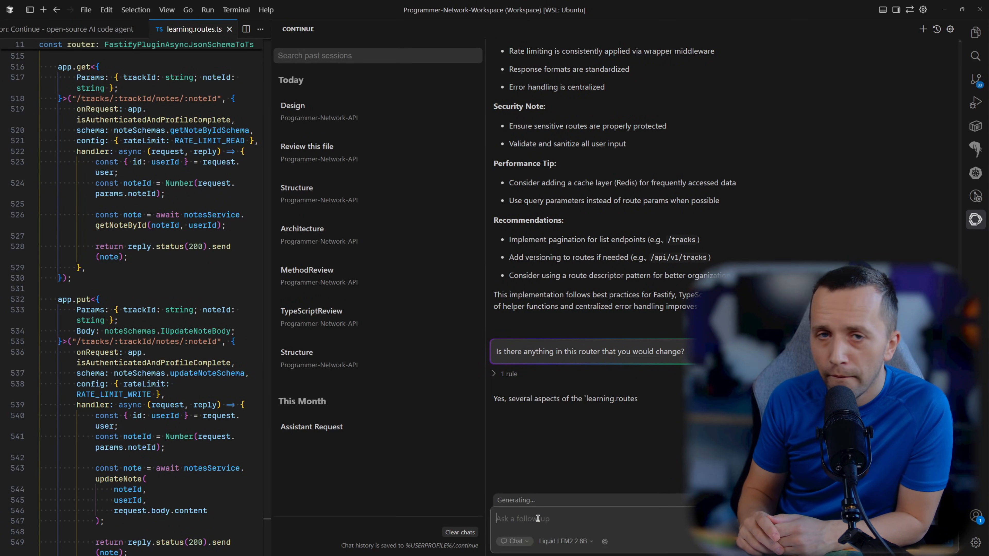